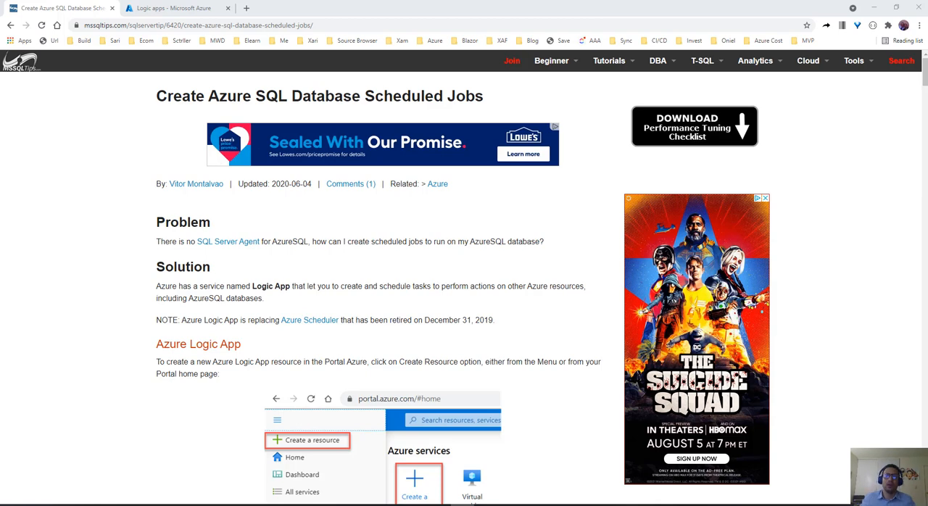
- Switch to the 'Logic apps - Microsoft Azure' browser tab to see the Logic apps list
click(174, 8)
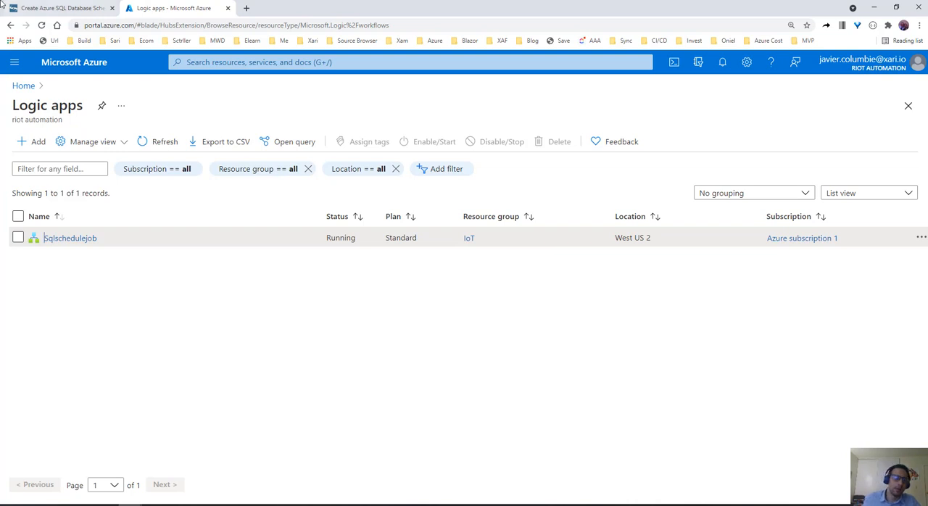
click(29, 142)
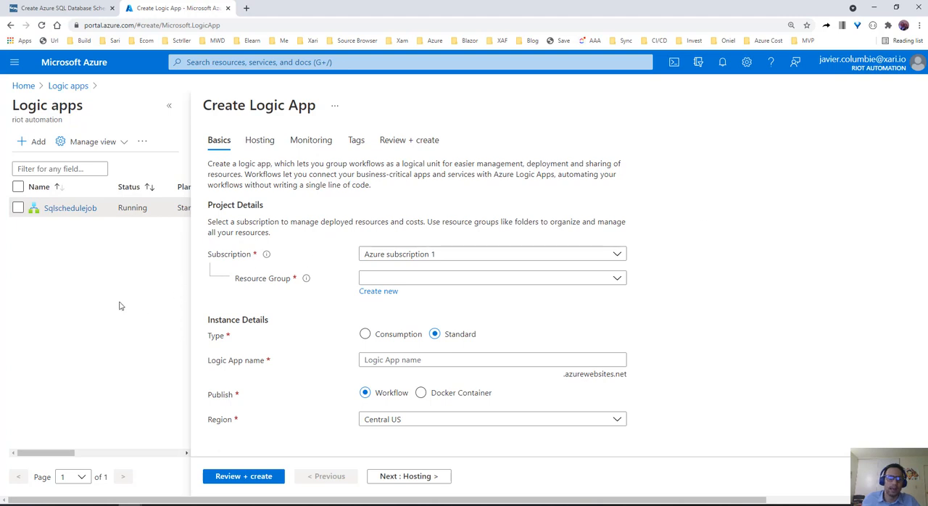
mouse_move(116, 151)
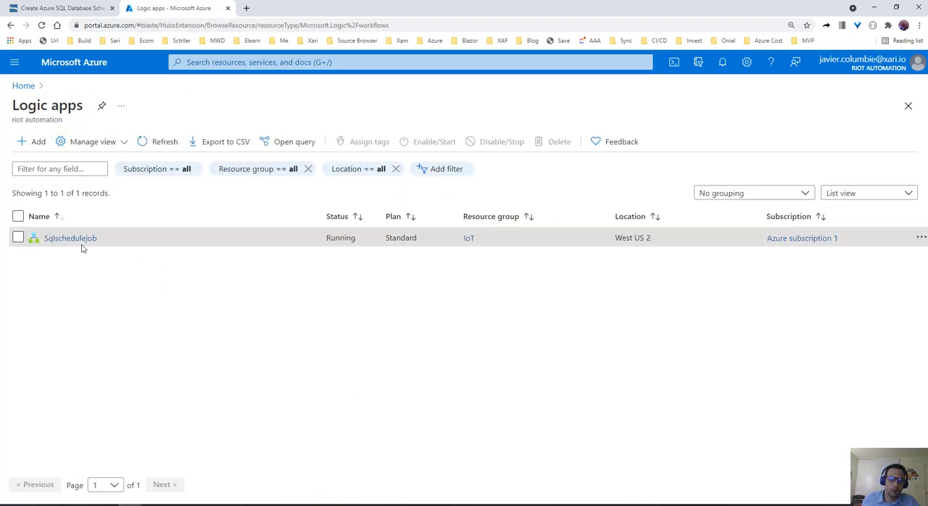
- In Sqlschedulejob's Workflows, create a stateful workflow named 'Demo'
click(69, 237)
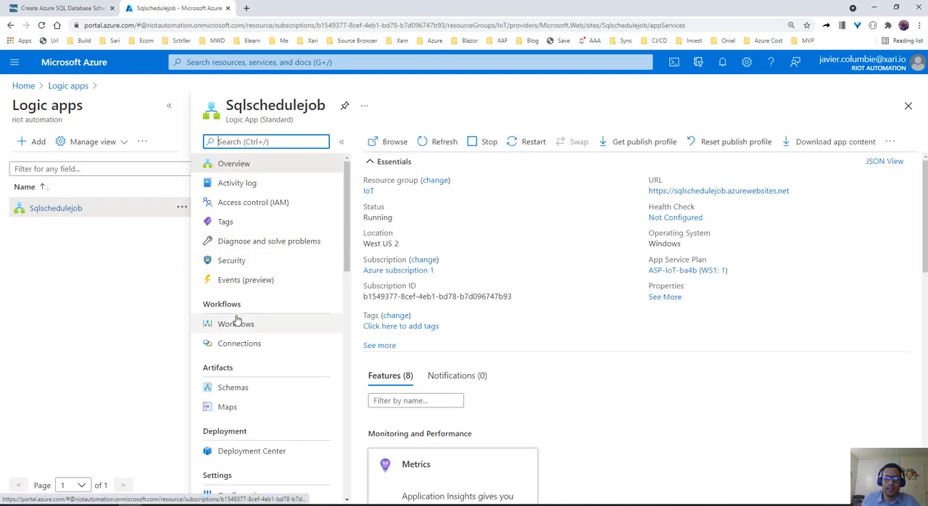
click(235, 323)
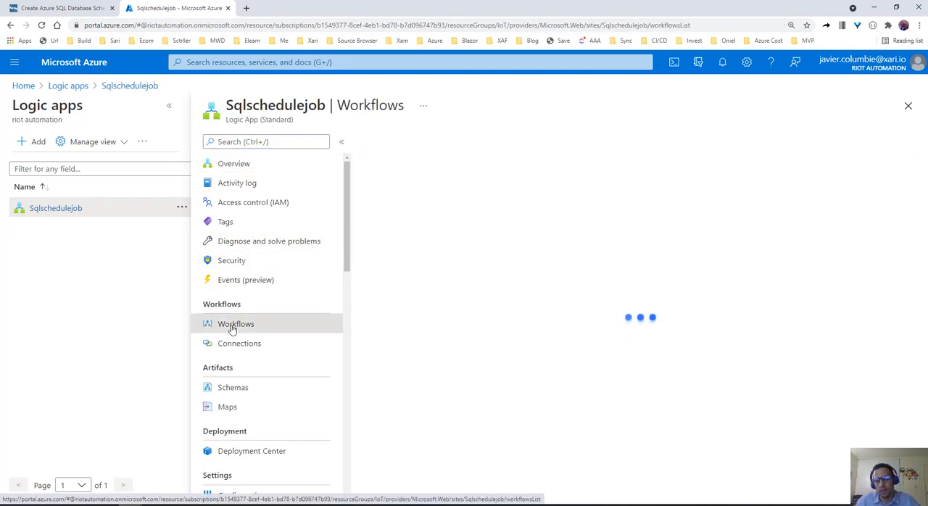
click(235, 323)
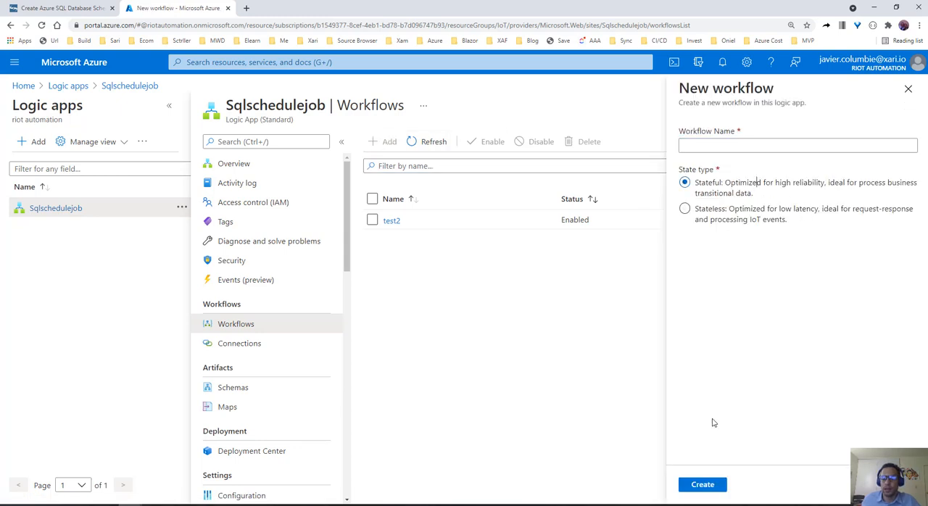
click(703, 484)
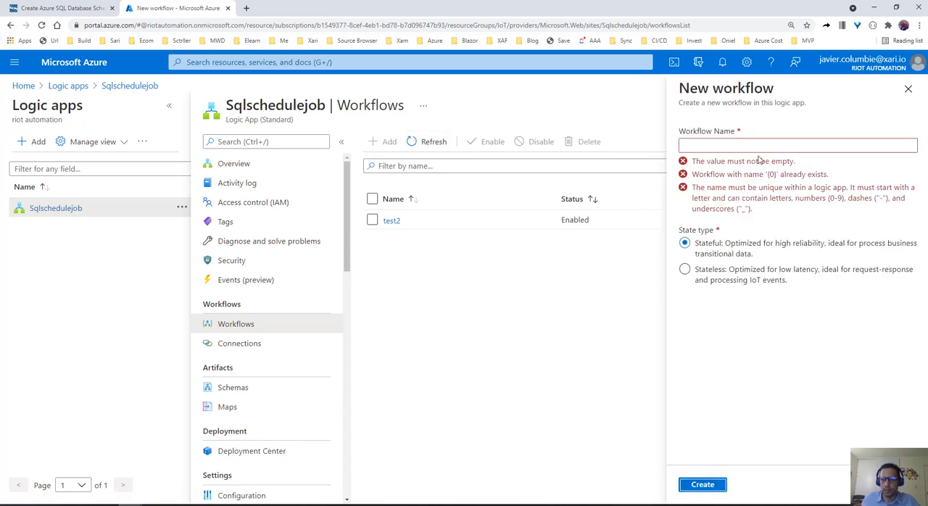
text(Dem)
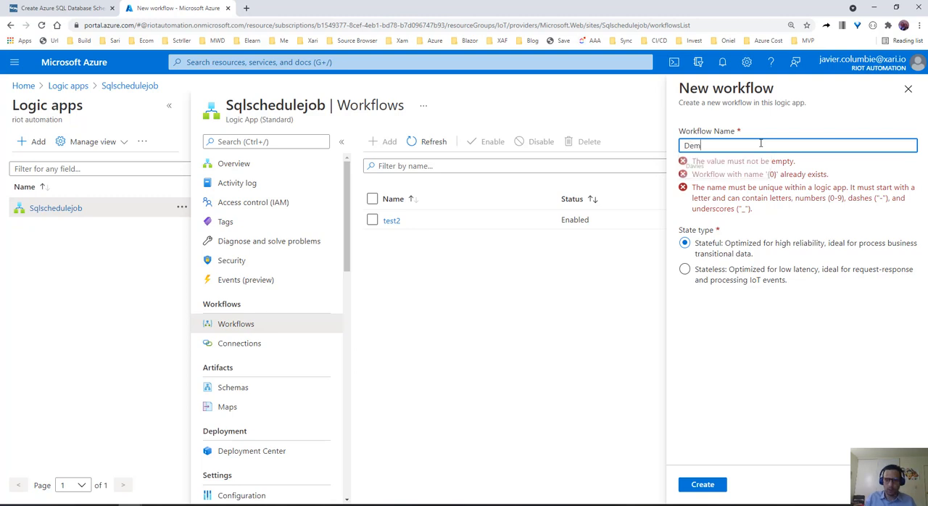
click(702, 484)
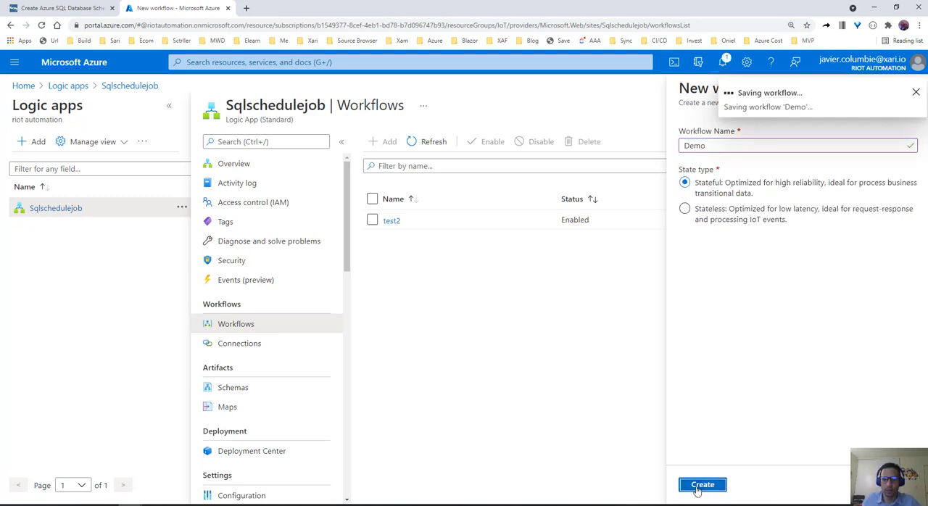
click(701, 485)
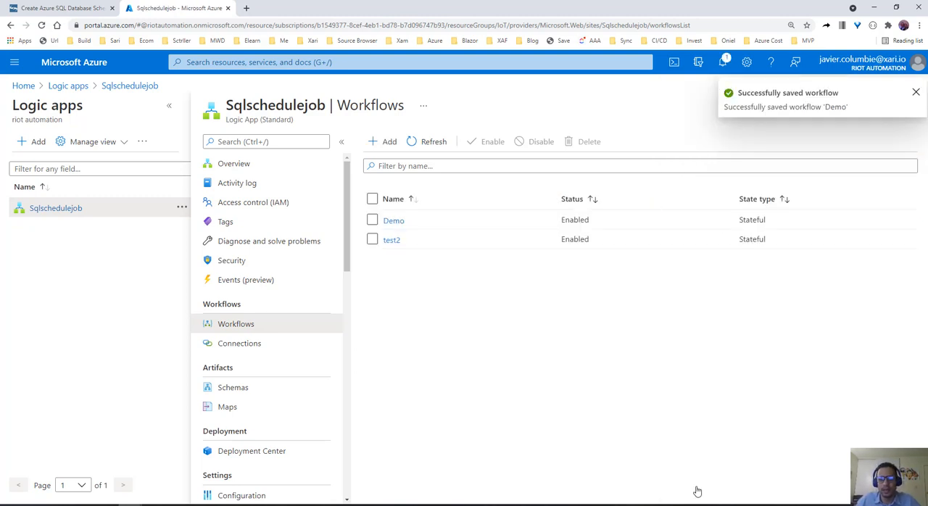
mouse_move(393, 225)
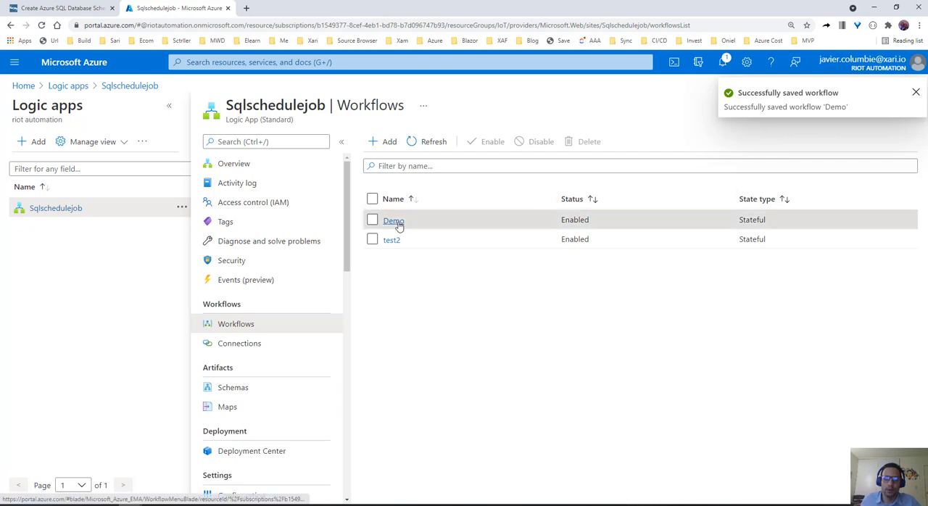
- Open the Demo workflow, view its code, then switch to the empty Designer canvas
click(392, 220)
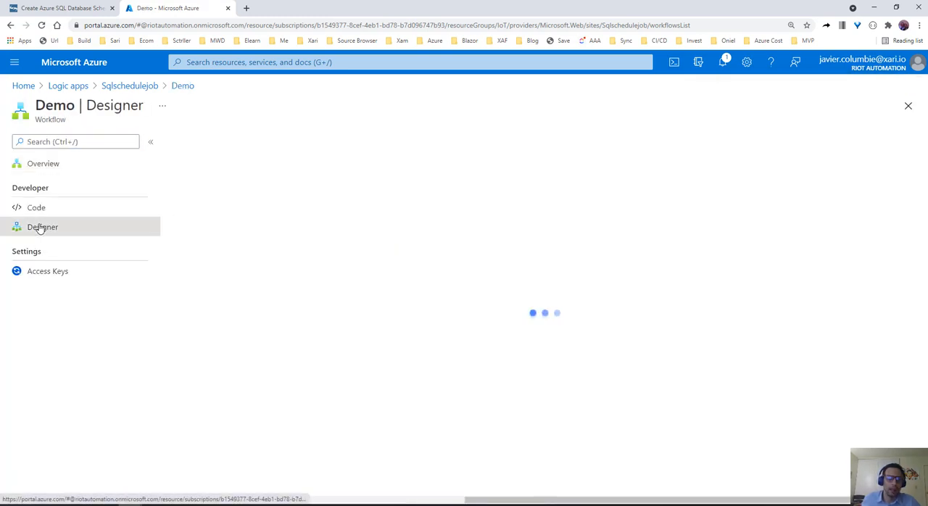
click(36, 208)
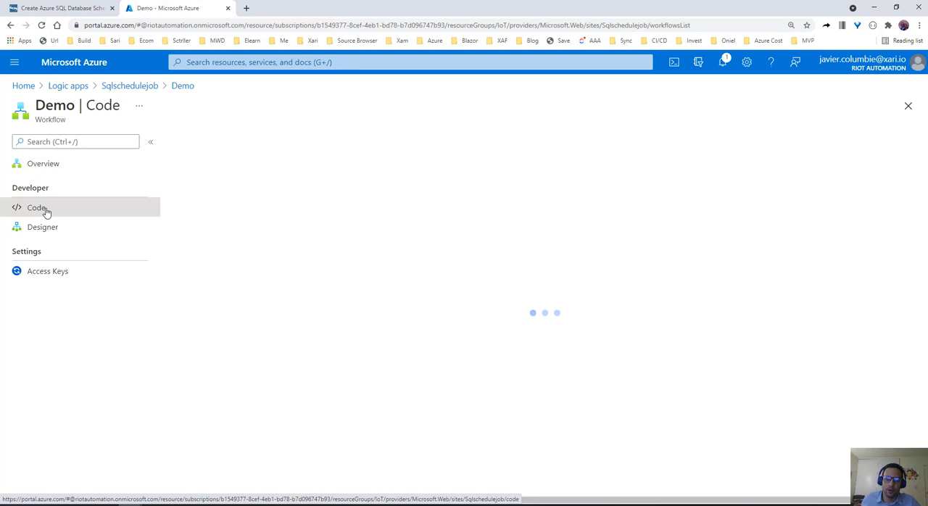
click(42, 227)
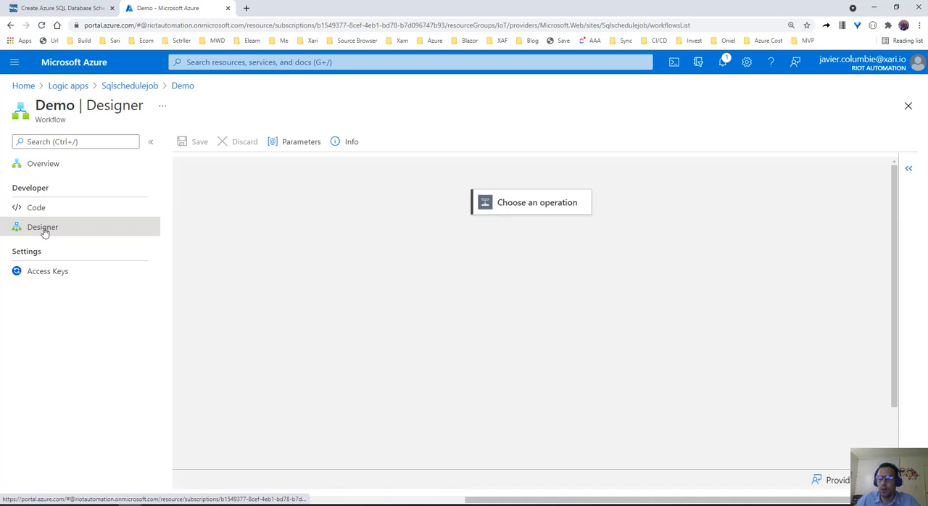
- Add a Recurrence trigger every 24 hours with time zone (UTC-07:00) Arizona
click(538, 202)
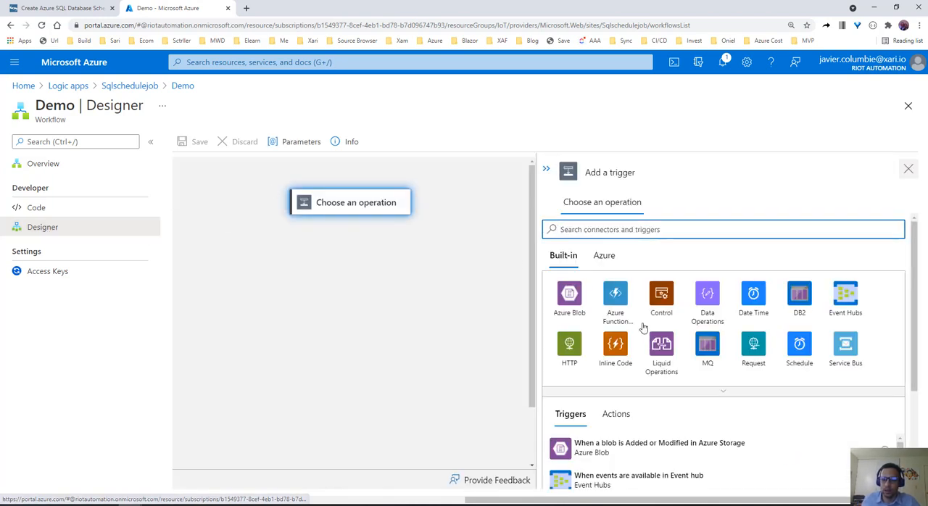
scroll(down, 3)
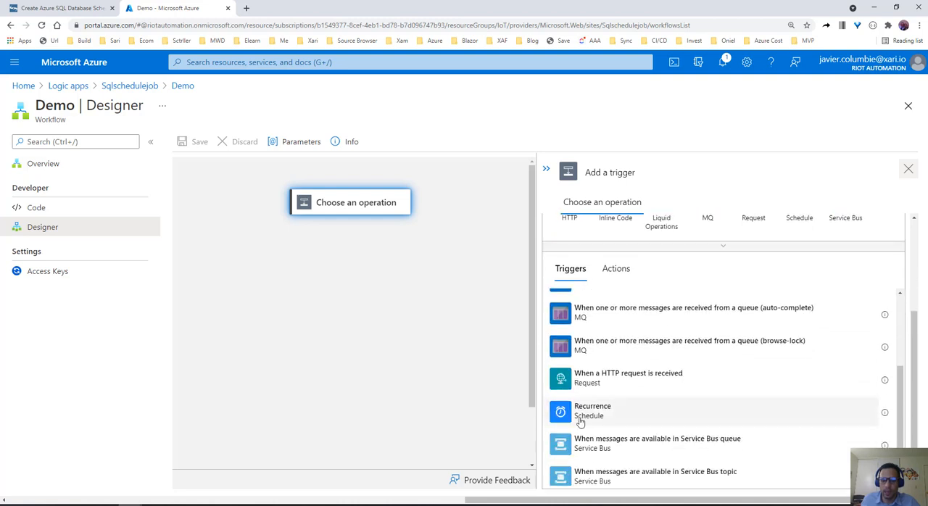
click(592, 410)
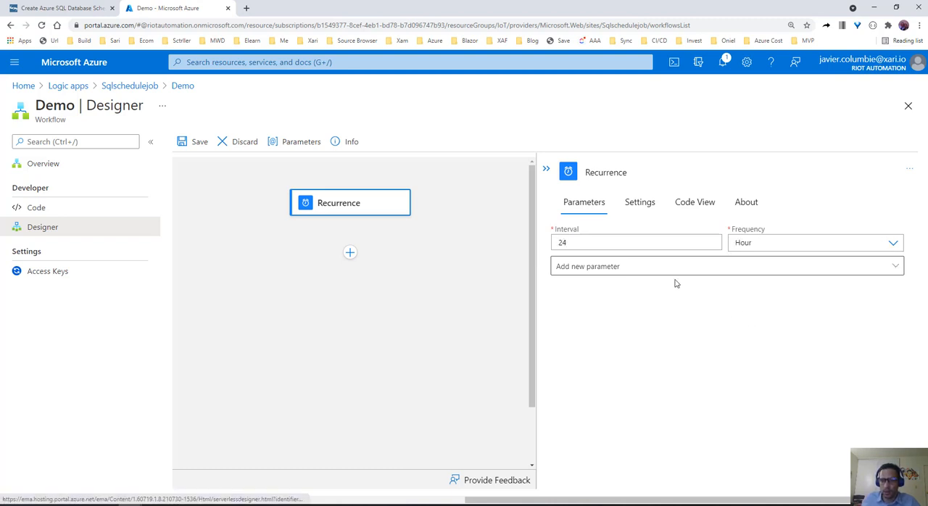
click(567, 322)
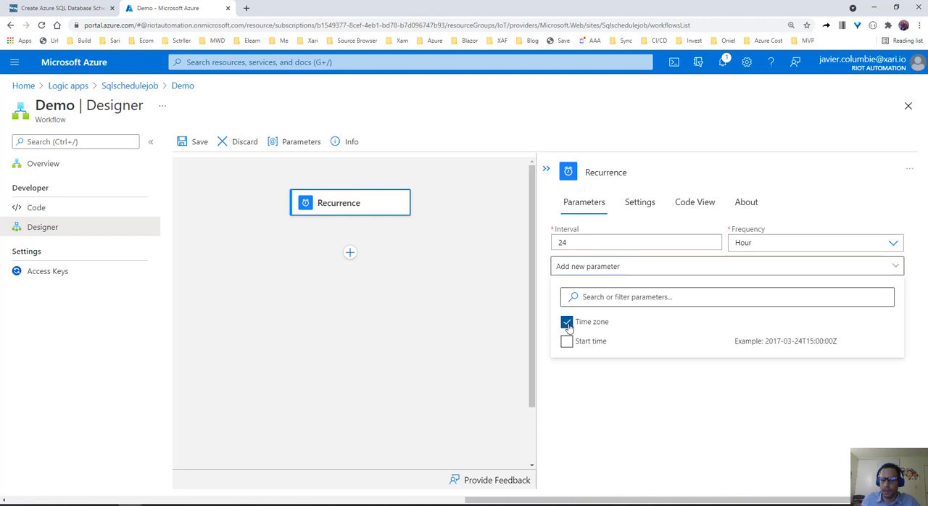
click(567, 341)
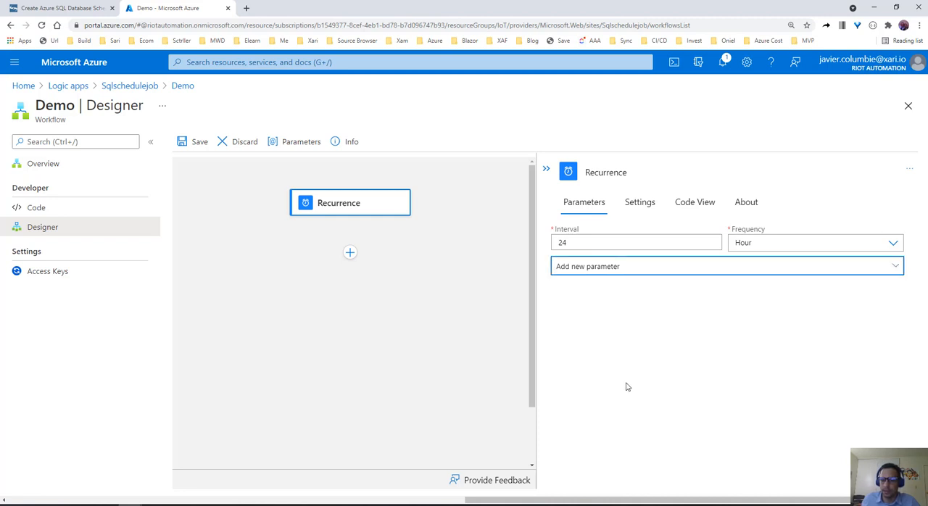
click(725, 266)
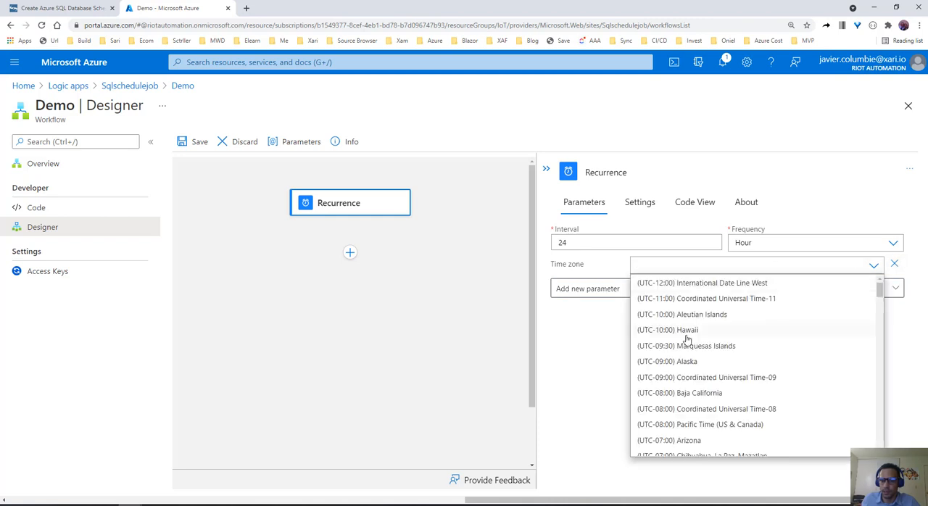
click(685, 441)
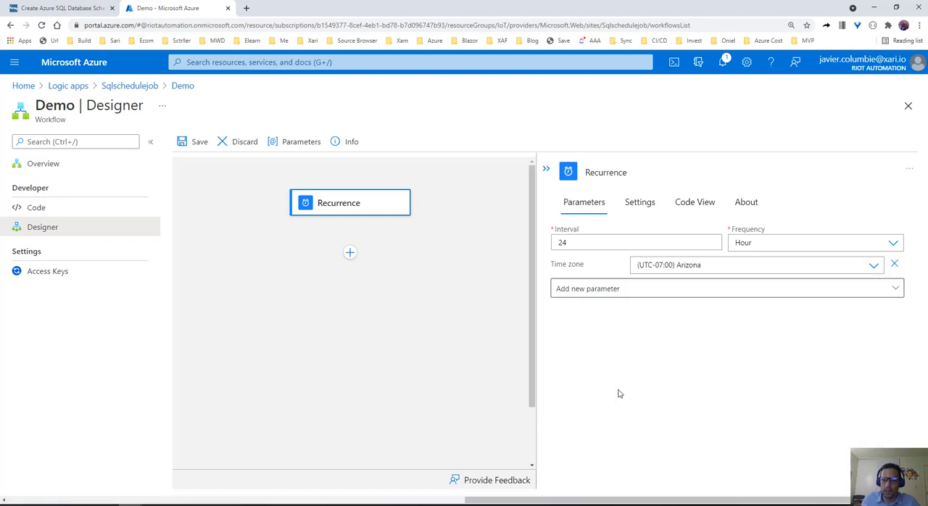
mouse_move(369, 246)
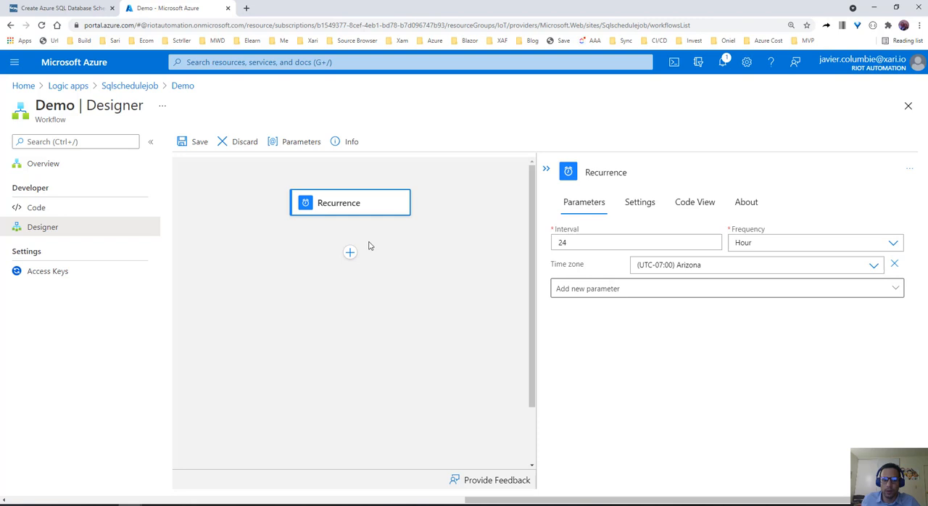
click(349, 252)
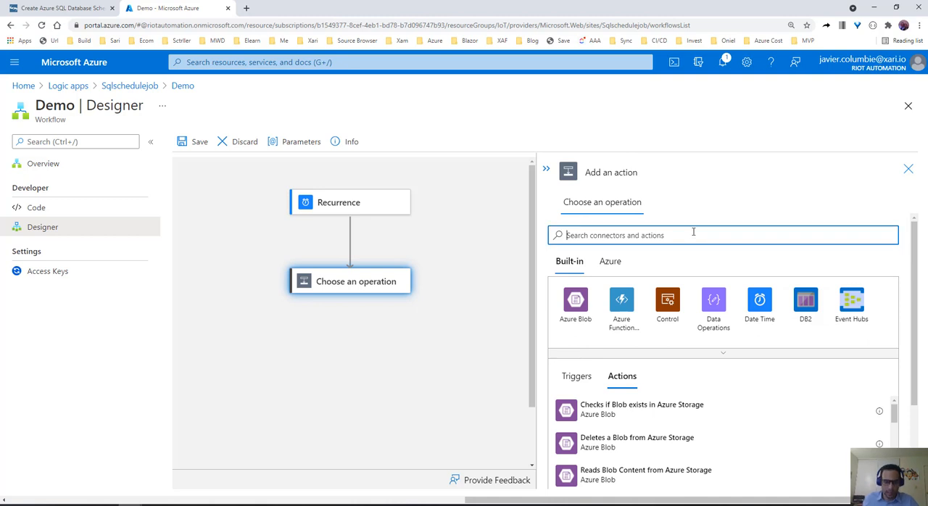
- Add a SQL Server Execute Query action with the query 'Delete From Table'
text(sql)
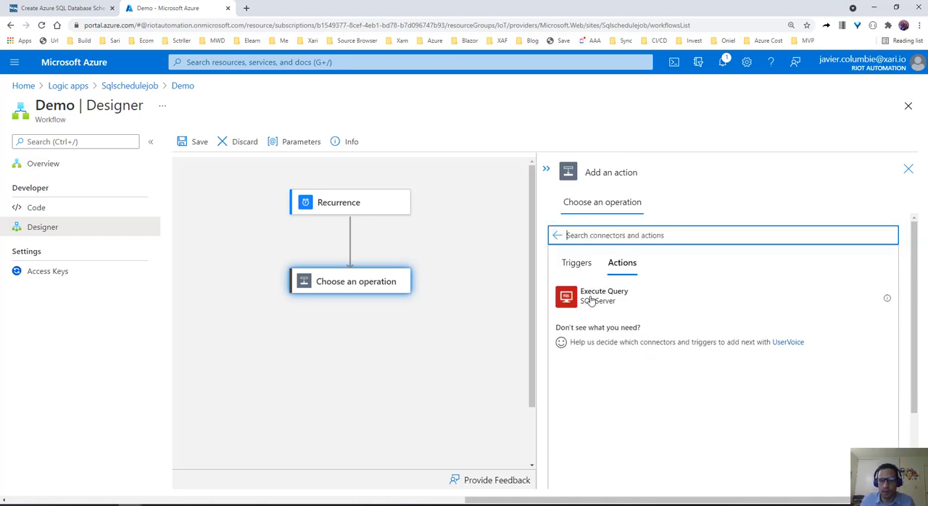
click(602, 295)
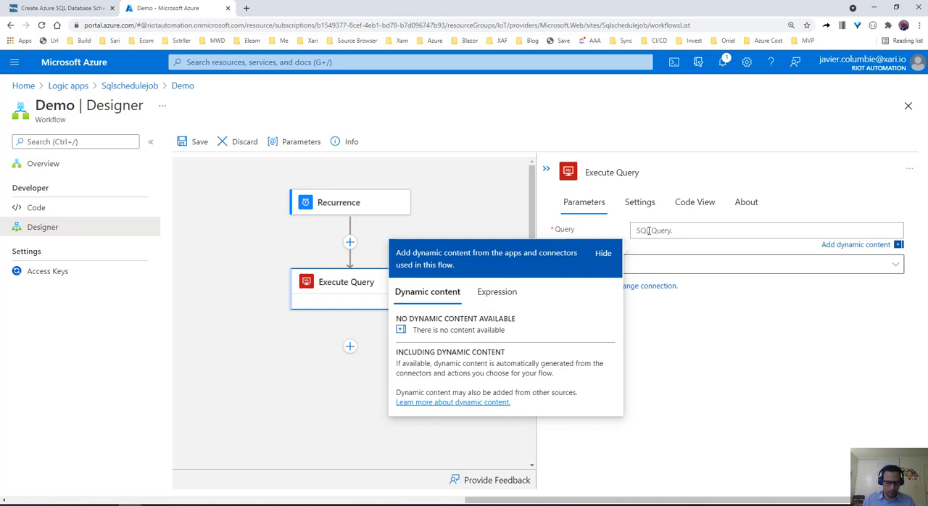
text(Delete From)
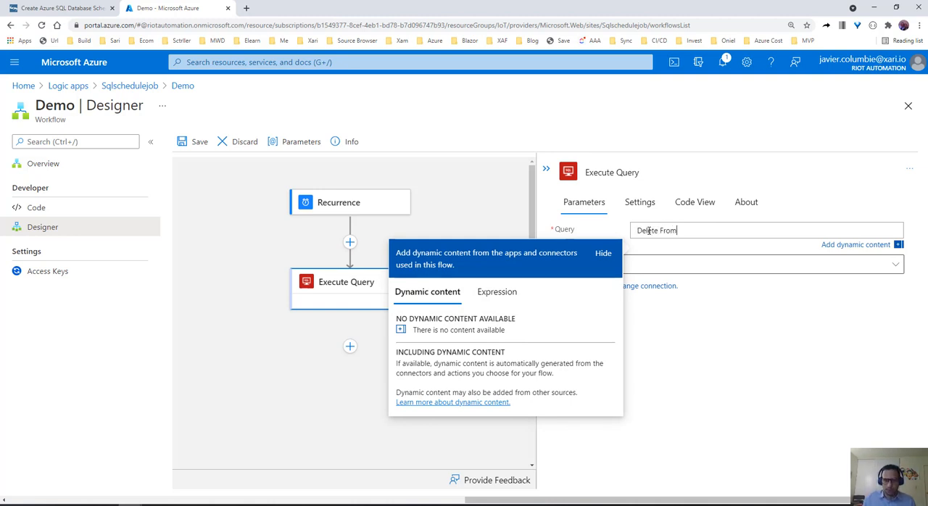
text(Table)
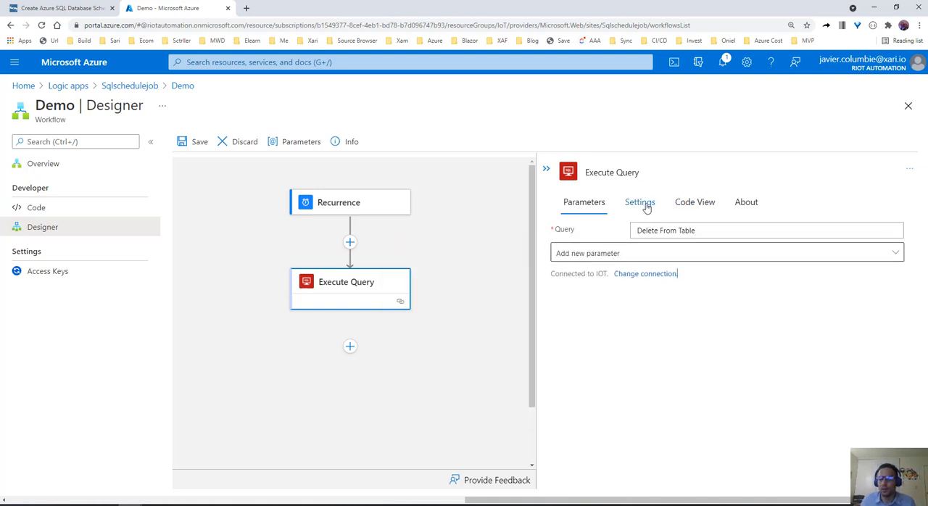
- Review the action's Settings and Code View tabs, then return to Parameters
click(641, 202)
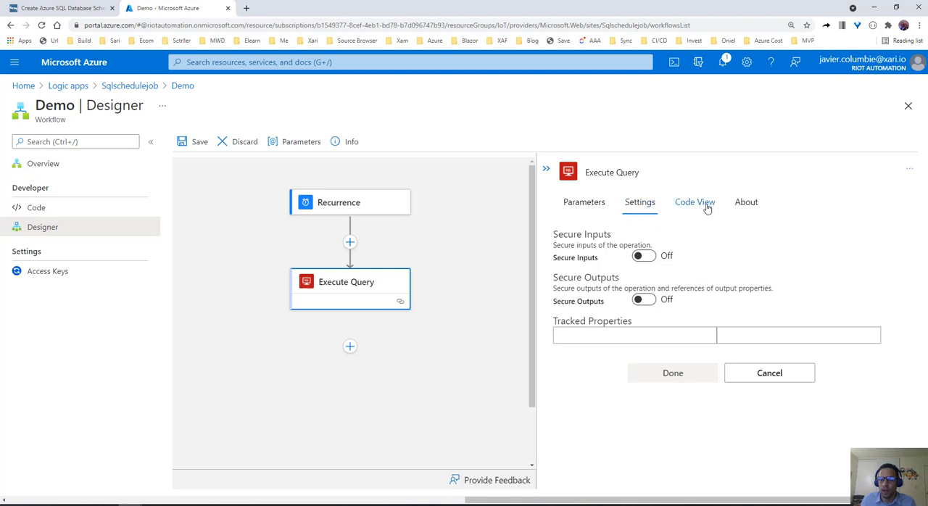
click(694, 202)
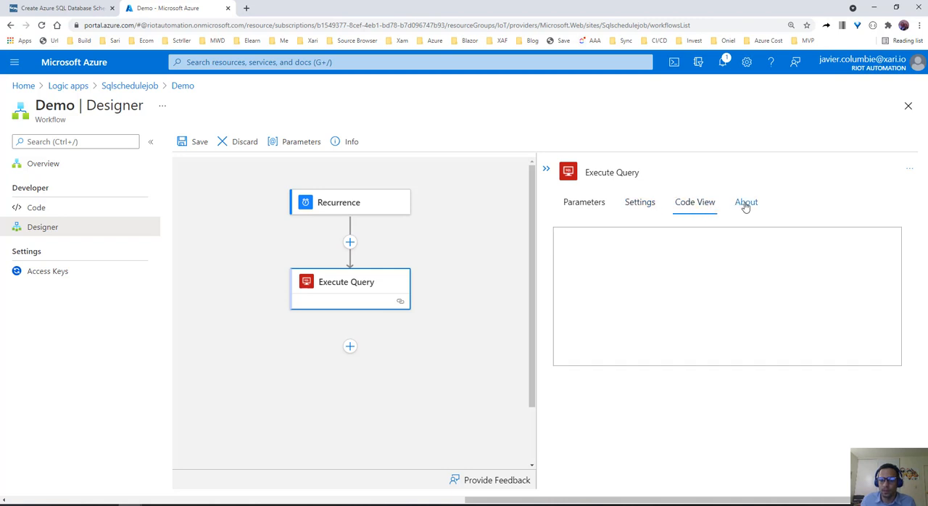
click(583, 203)
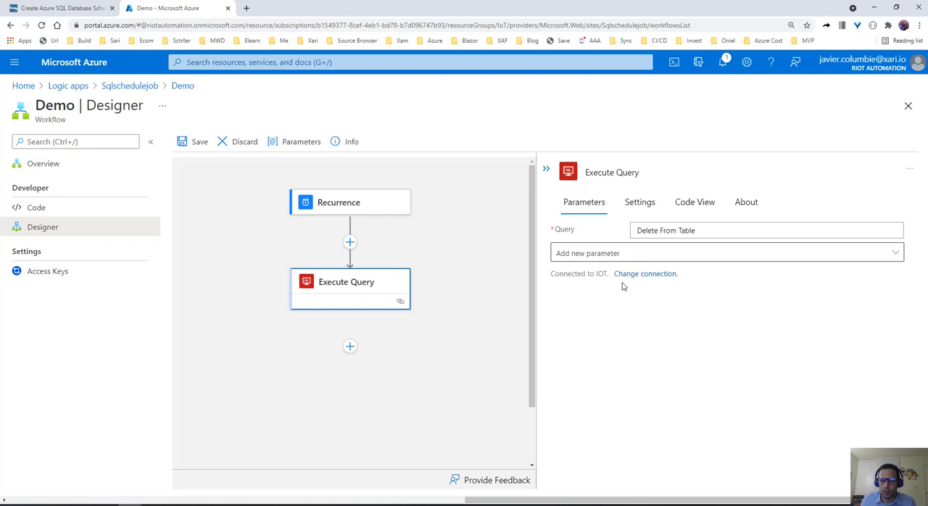
- Under Change connection, add a new SQL connection and select its name and string fields
click(645, 273)
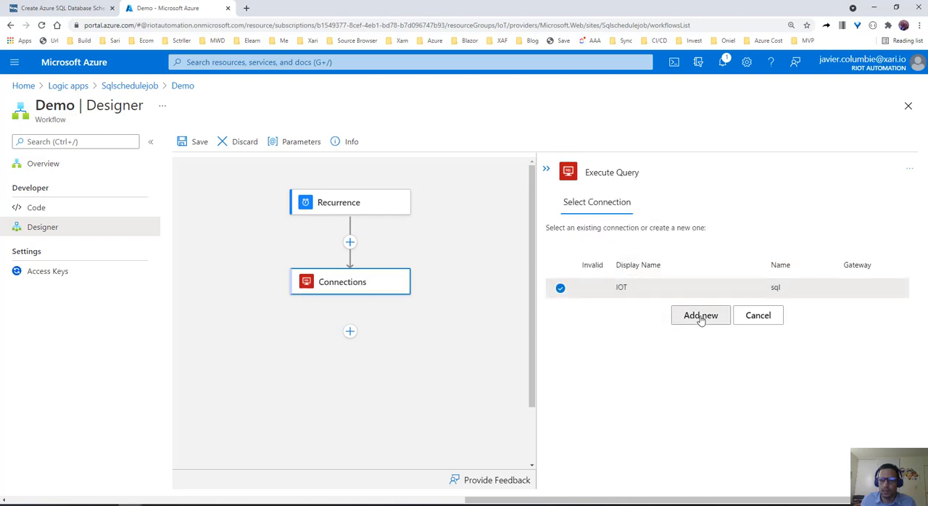
click(700, 315)
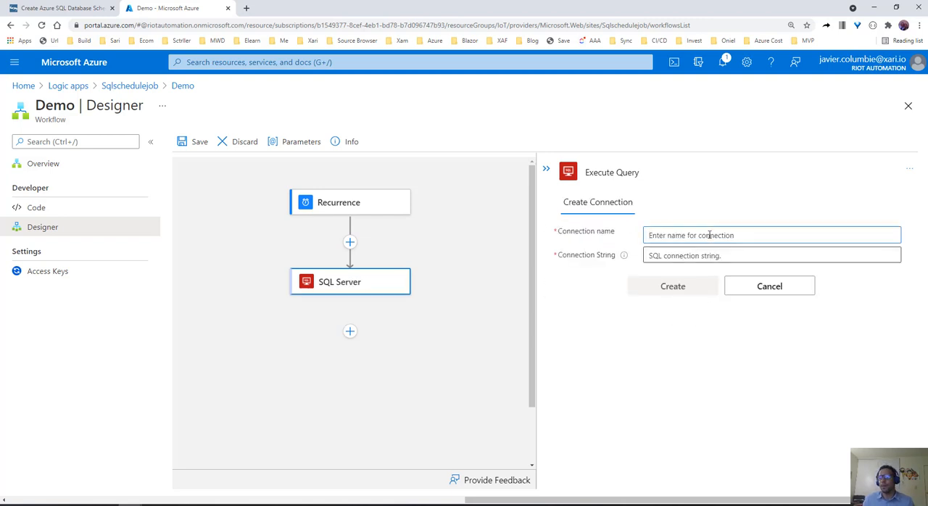
click(771, 255)
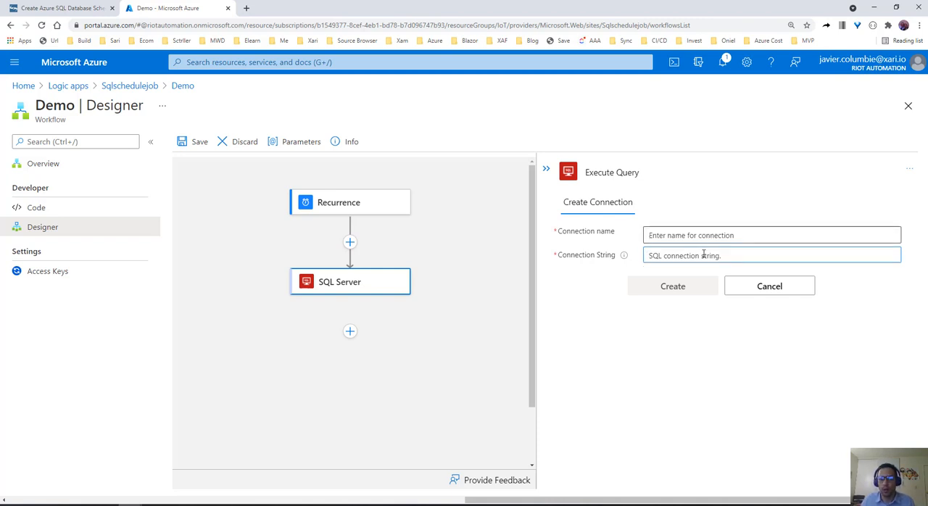
click(672, 286)
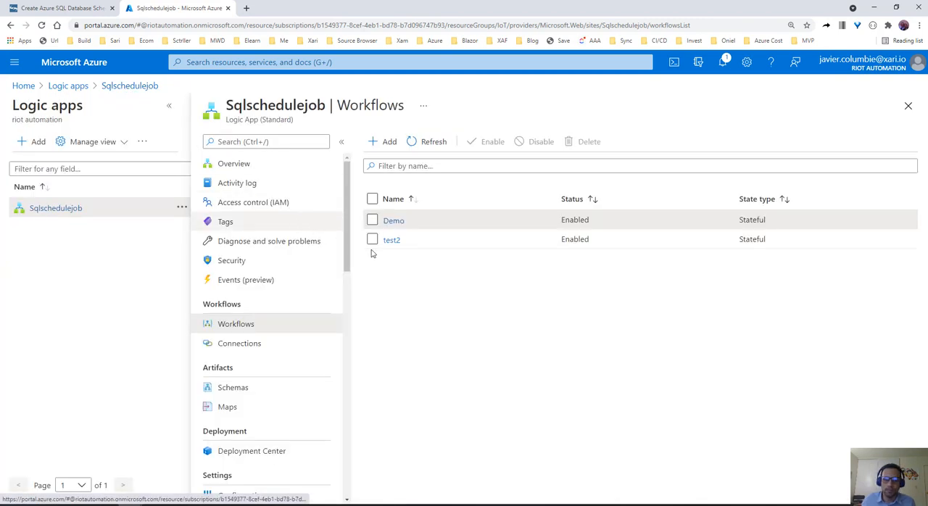
- Open test2 to view its run history of three succeeded runs
click(391, 240)
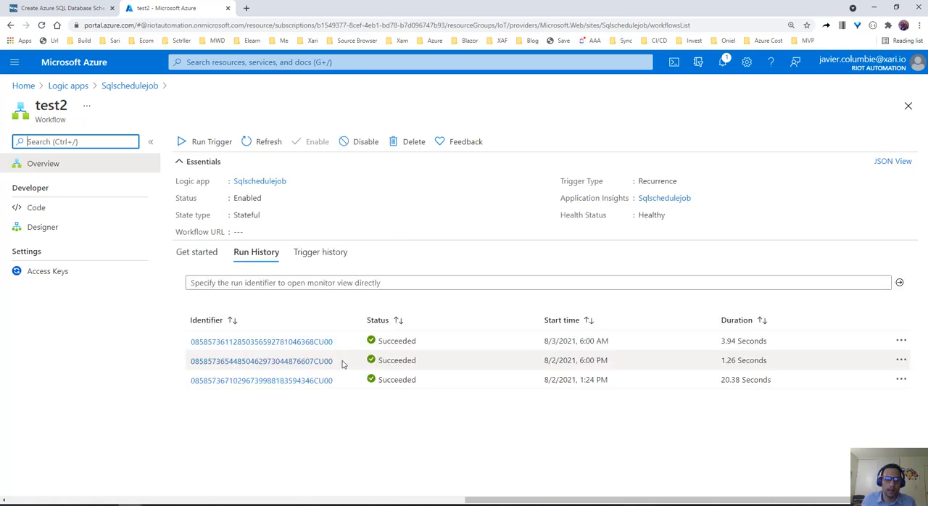
mouse_move(613, 374)
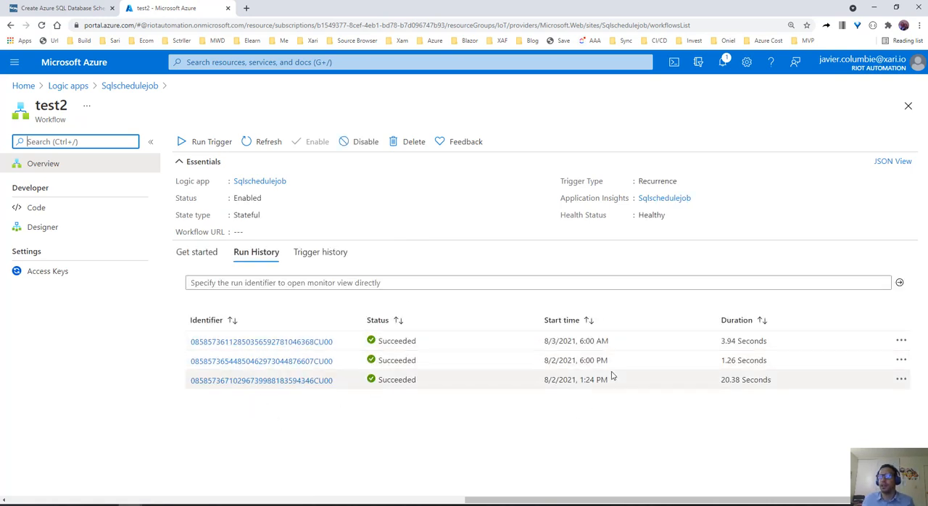